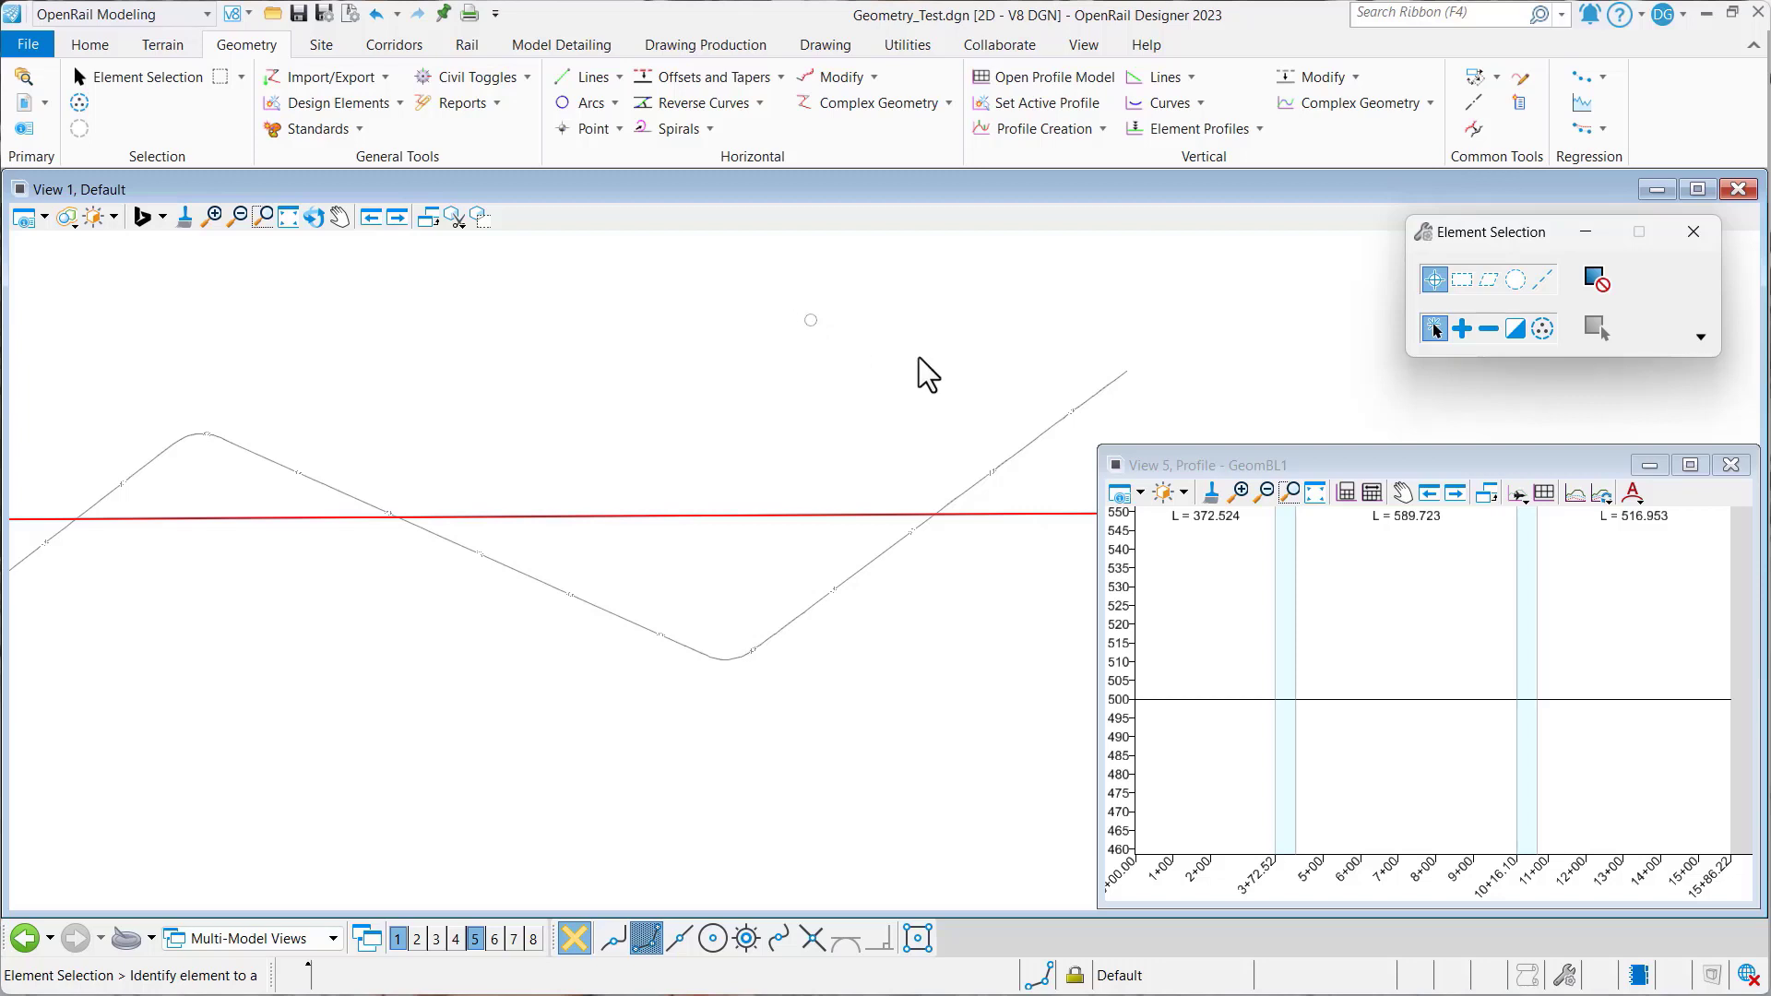
pyautogui.moveTo(1118, 383)
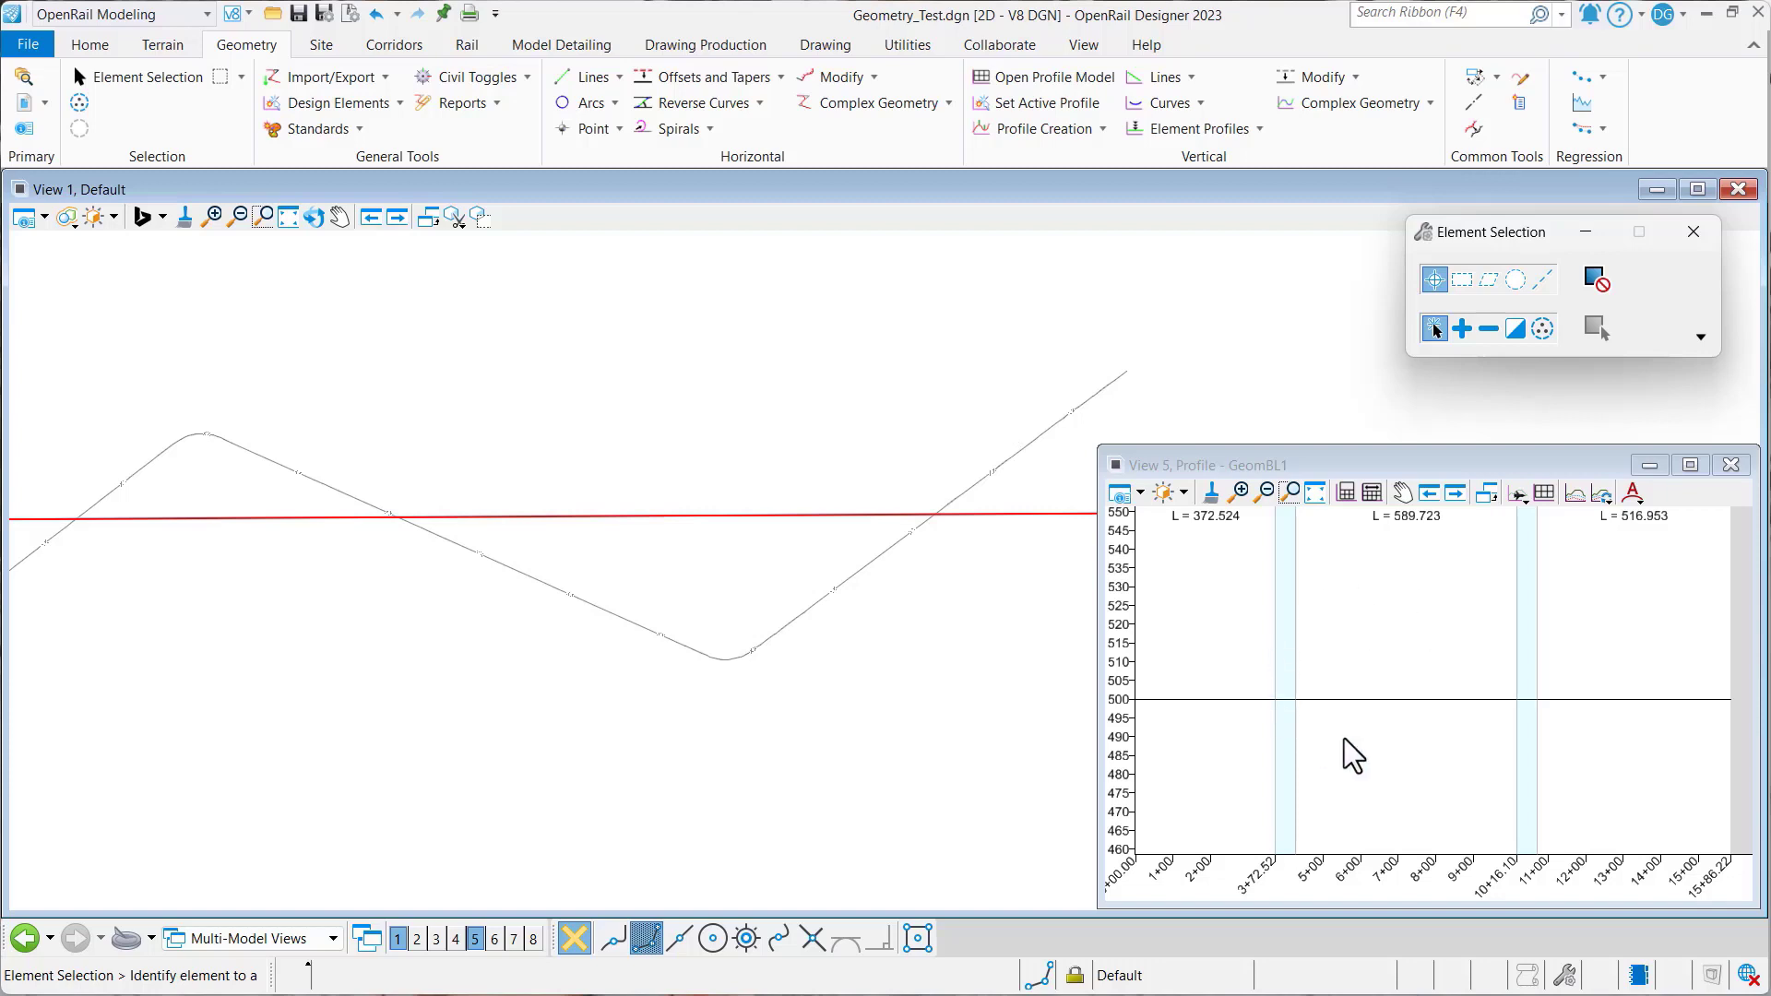
pyautogui.moveTo(1105, 136)
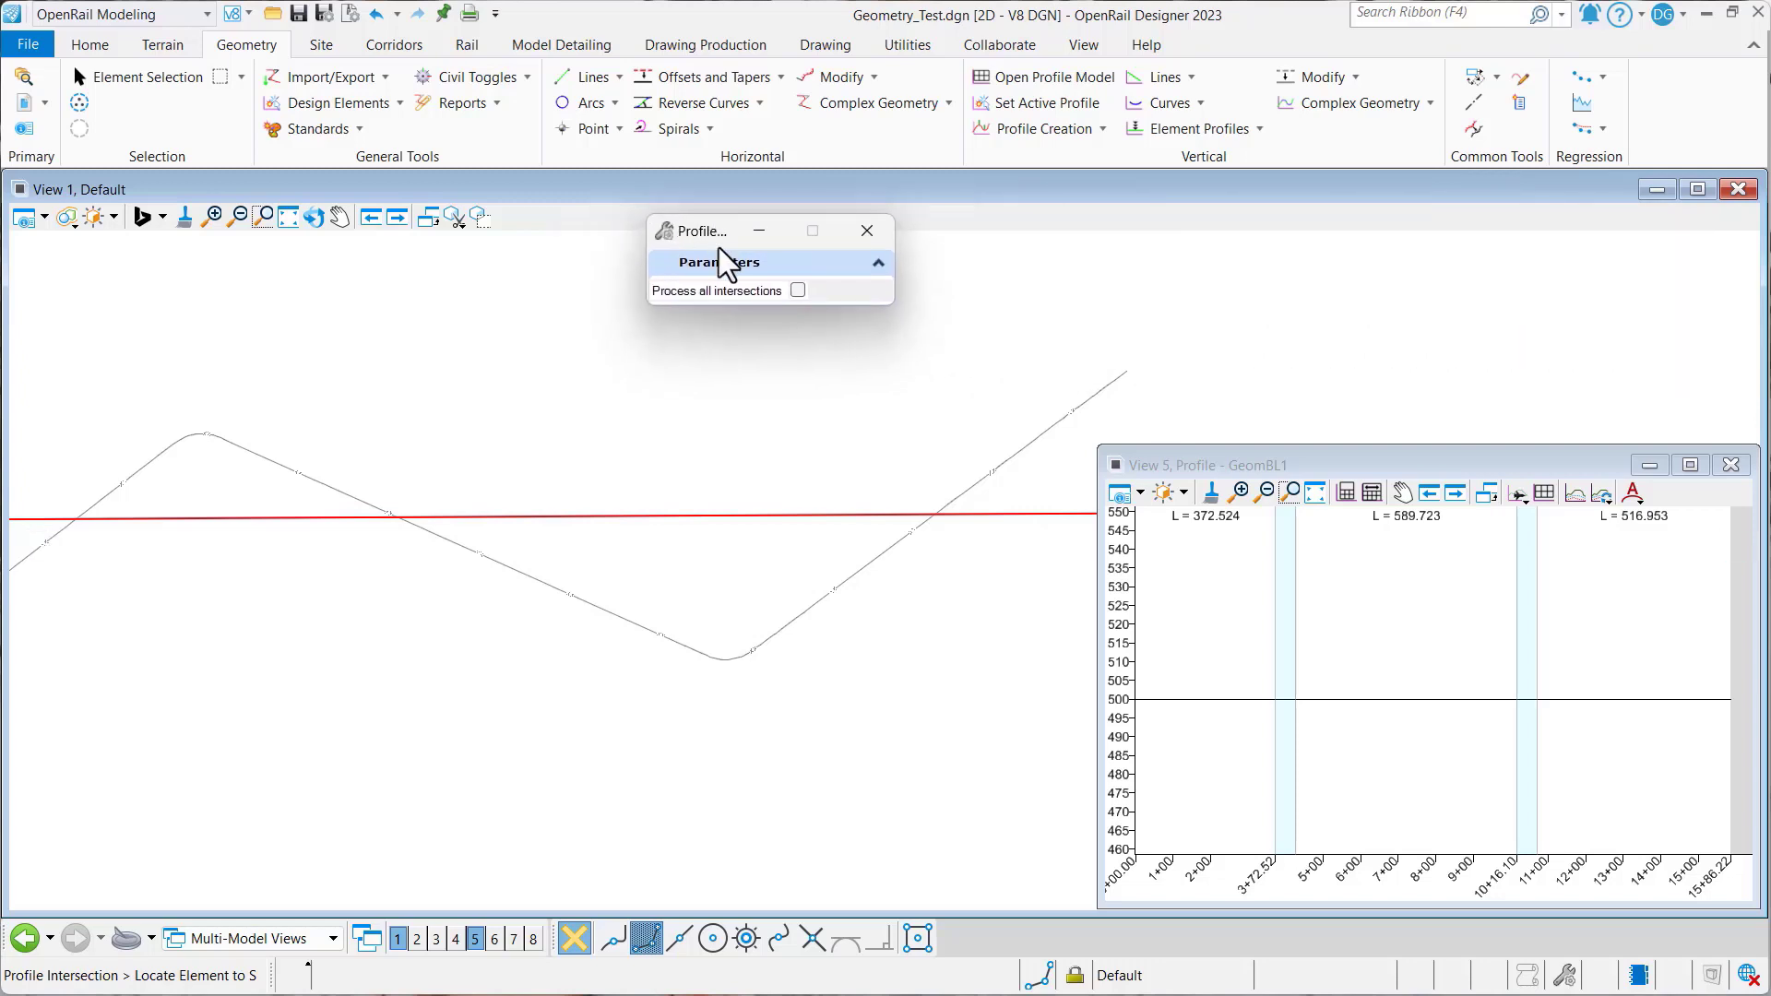
pyautogui.moveTo(753, 304)
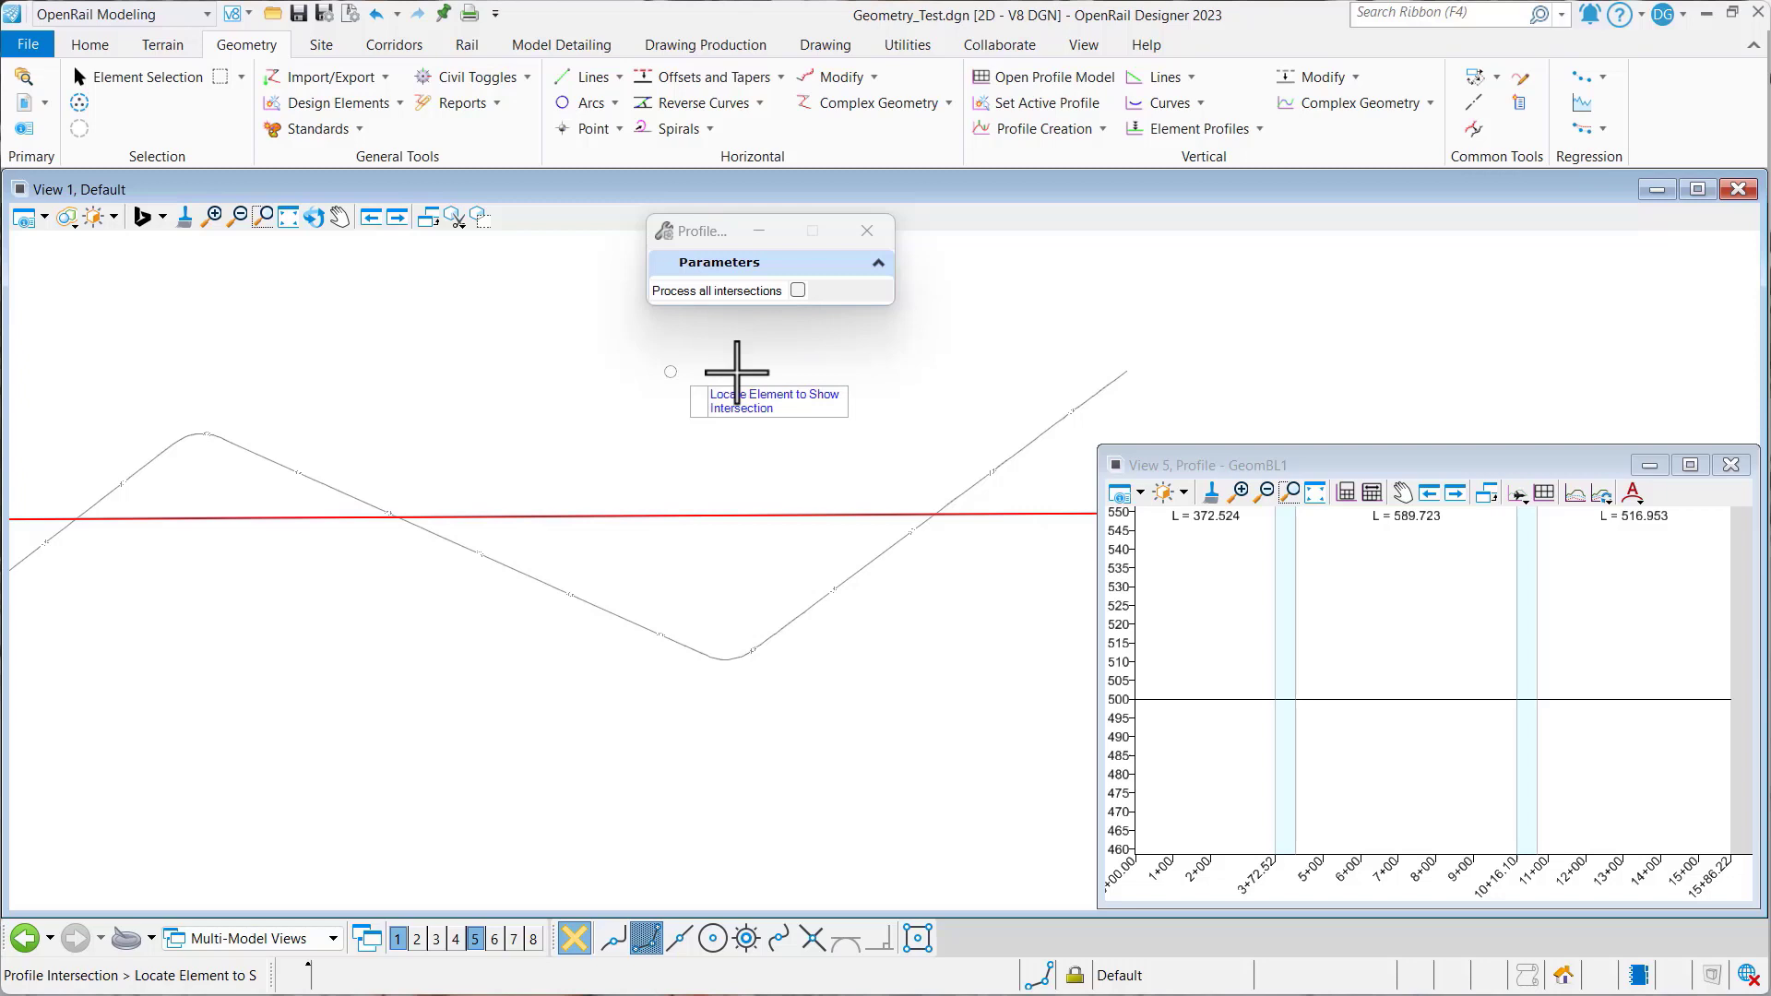
pyautogui.moveTo(897, 342)
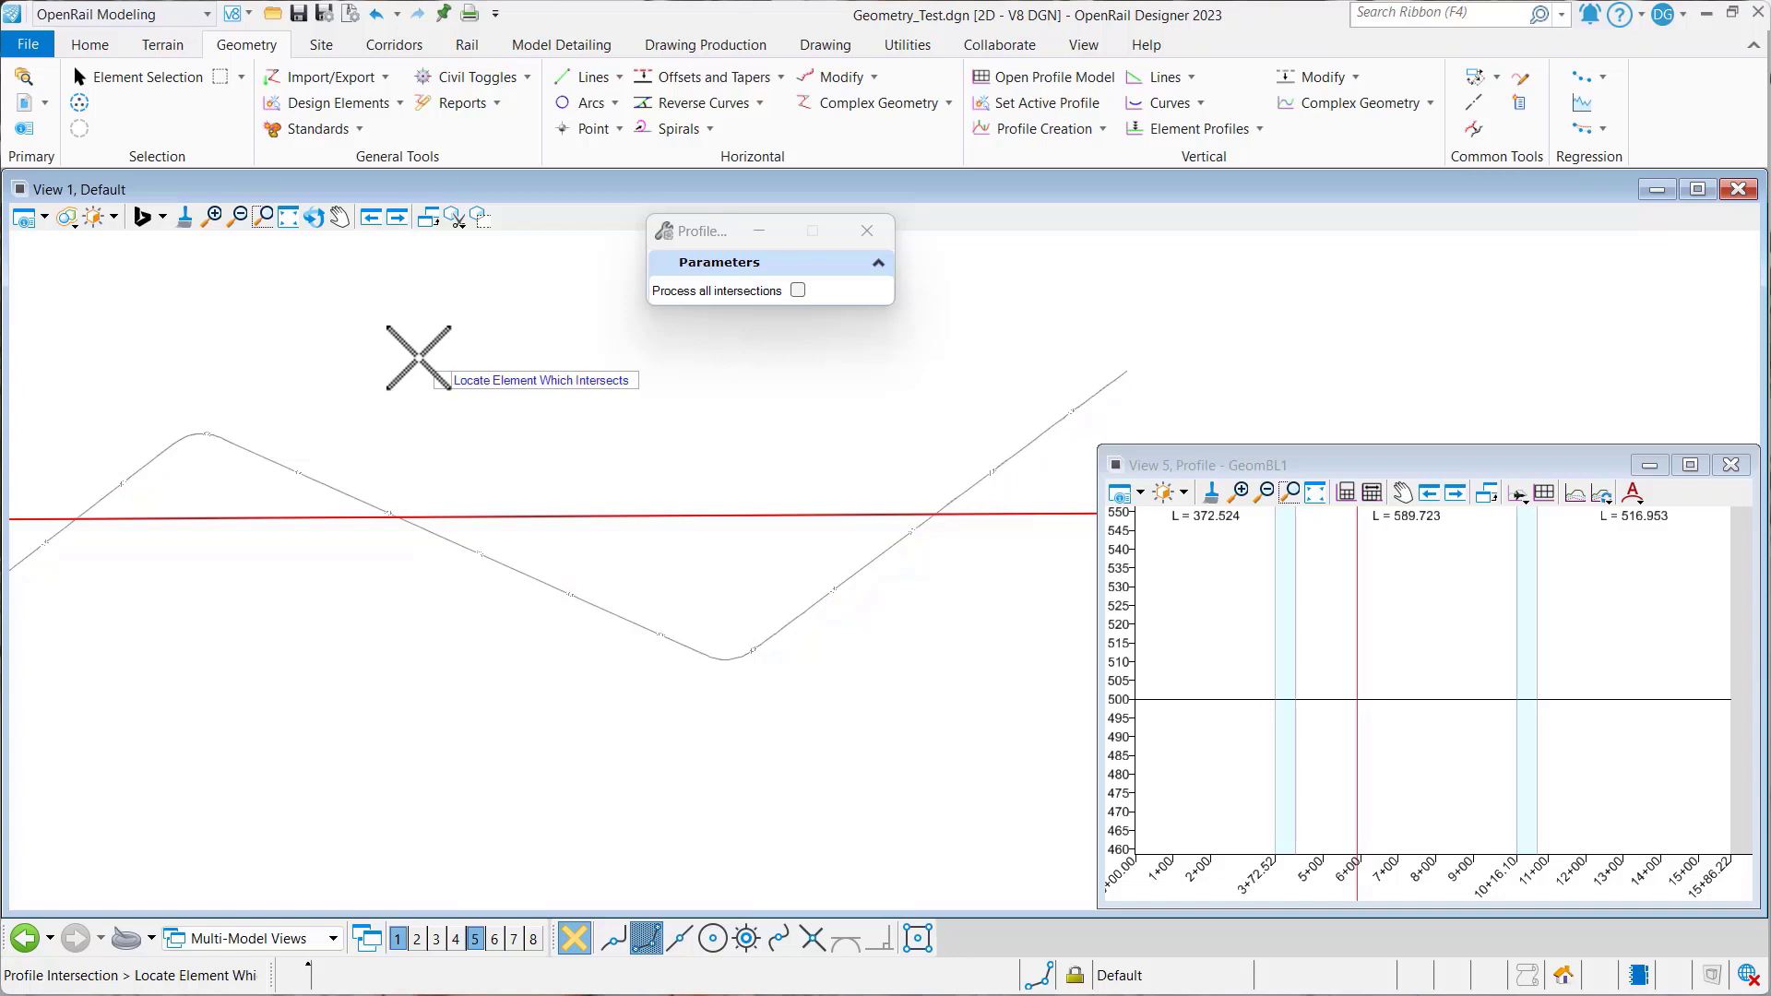
pyautogui.moveTo(449, 355)
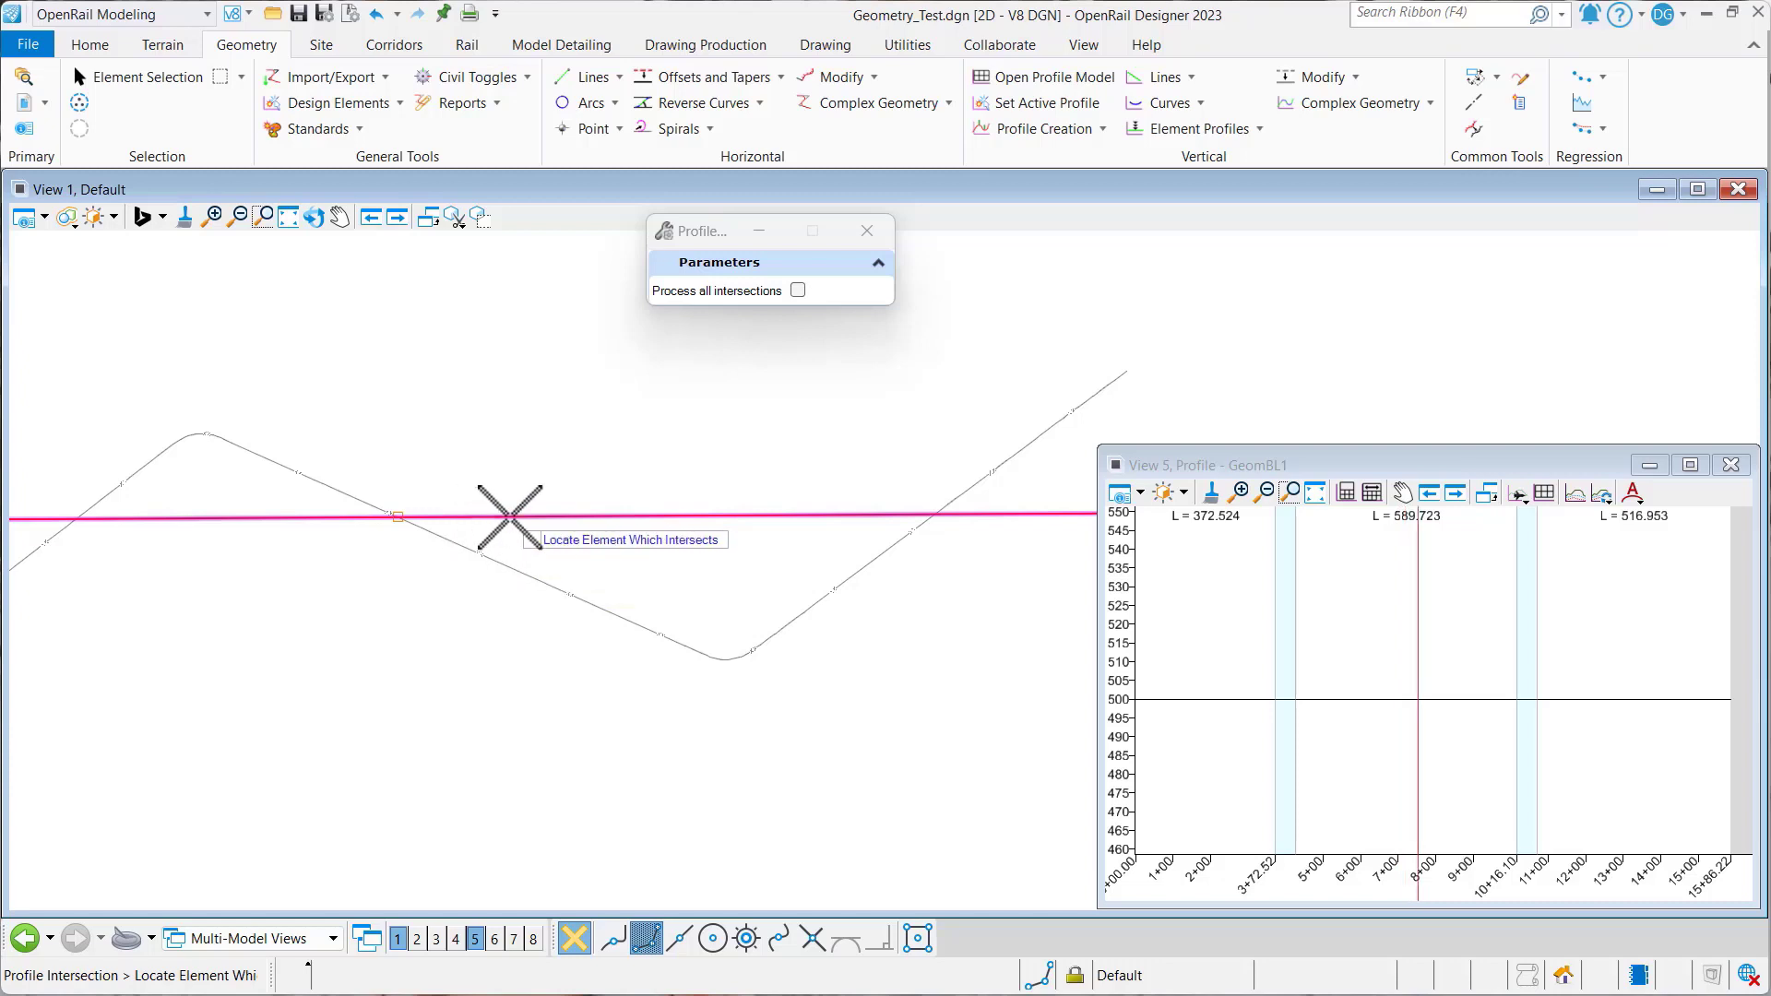
pyautogui.moveTo(468, 516)
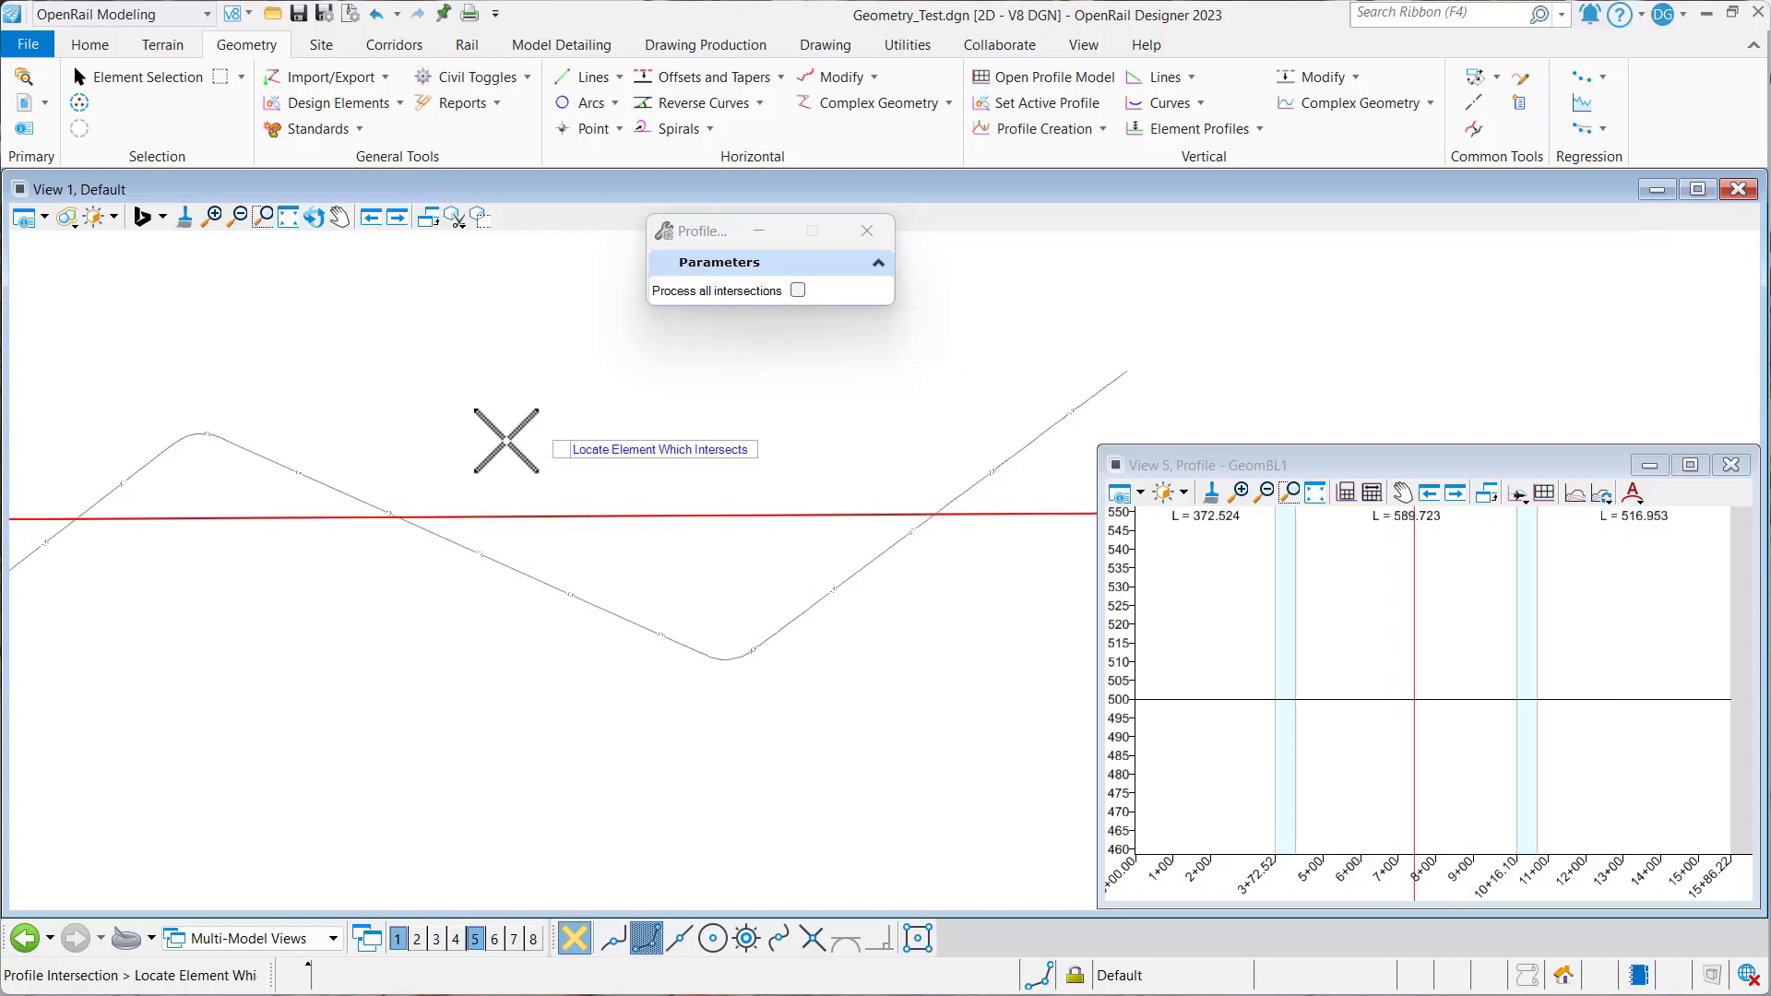
pyautogui.moveTo(448, 519)
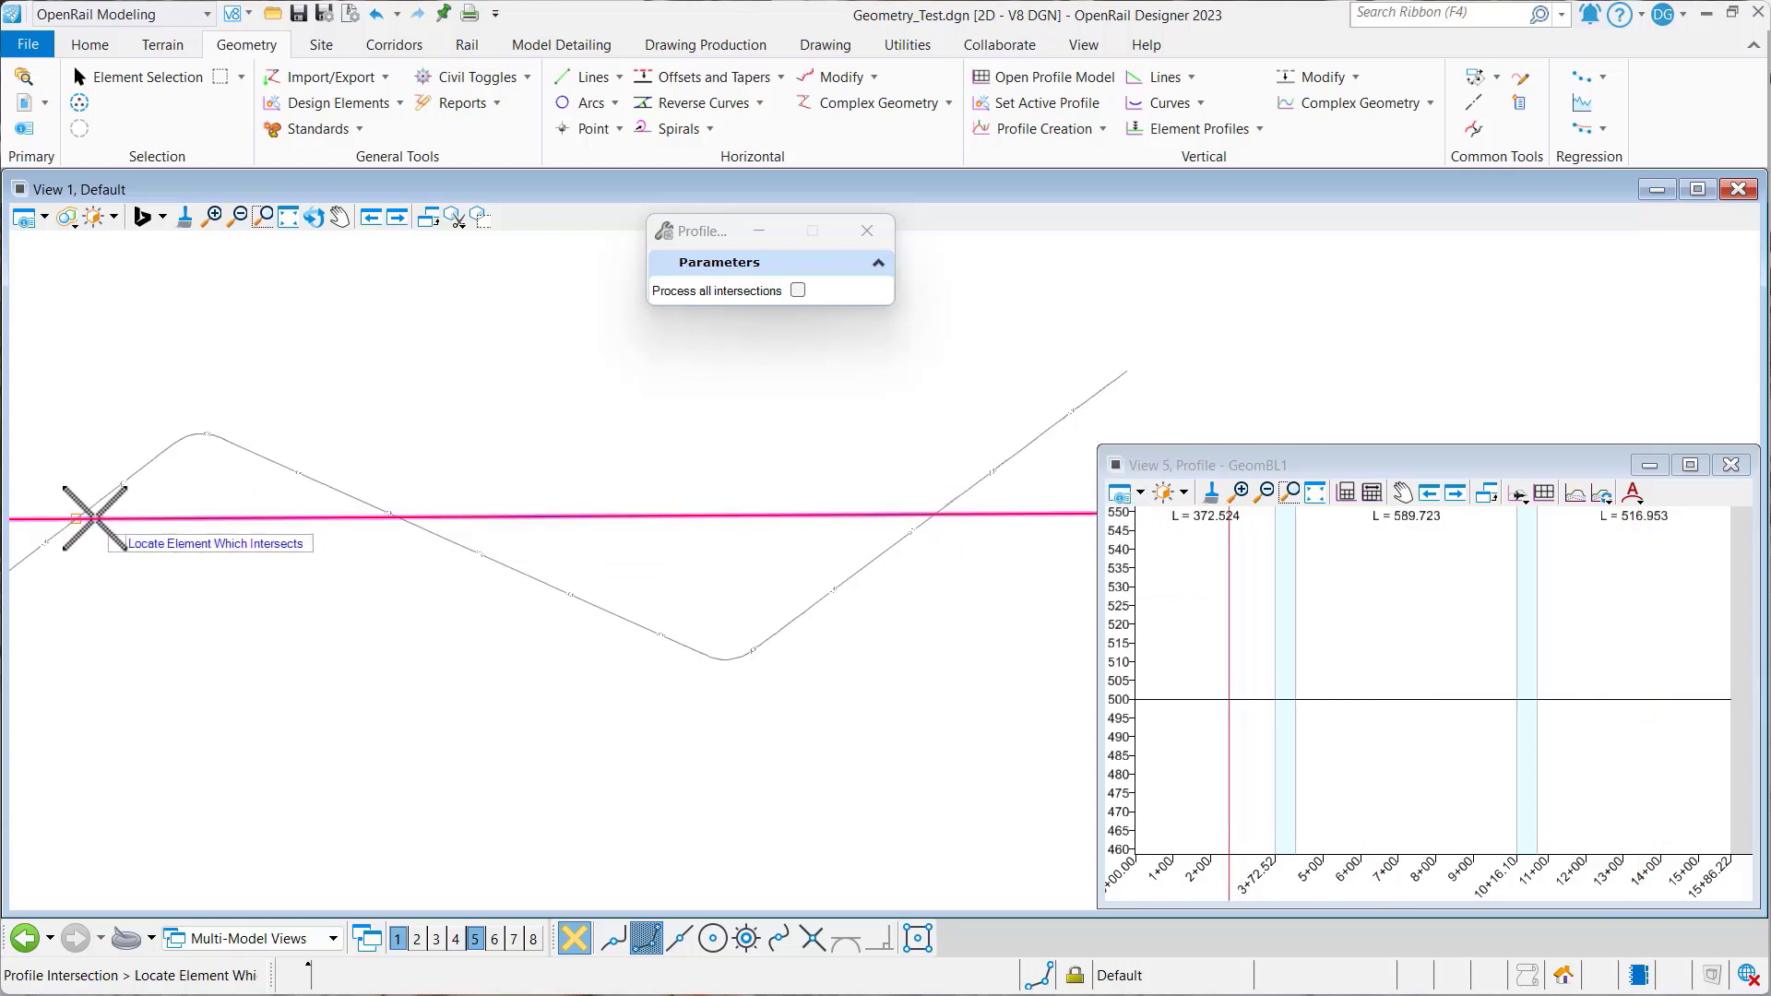
pyautogui.moveTo(89, 519)
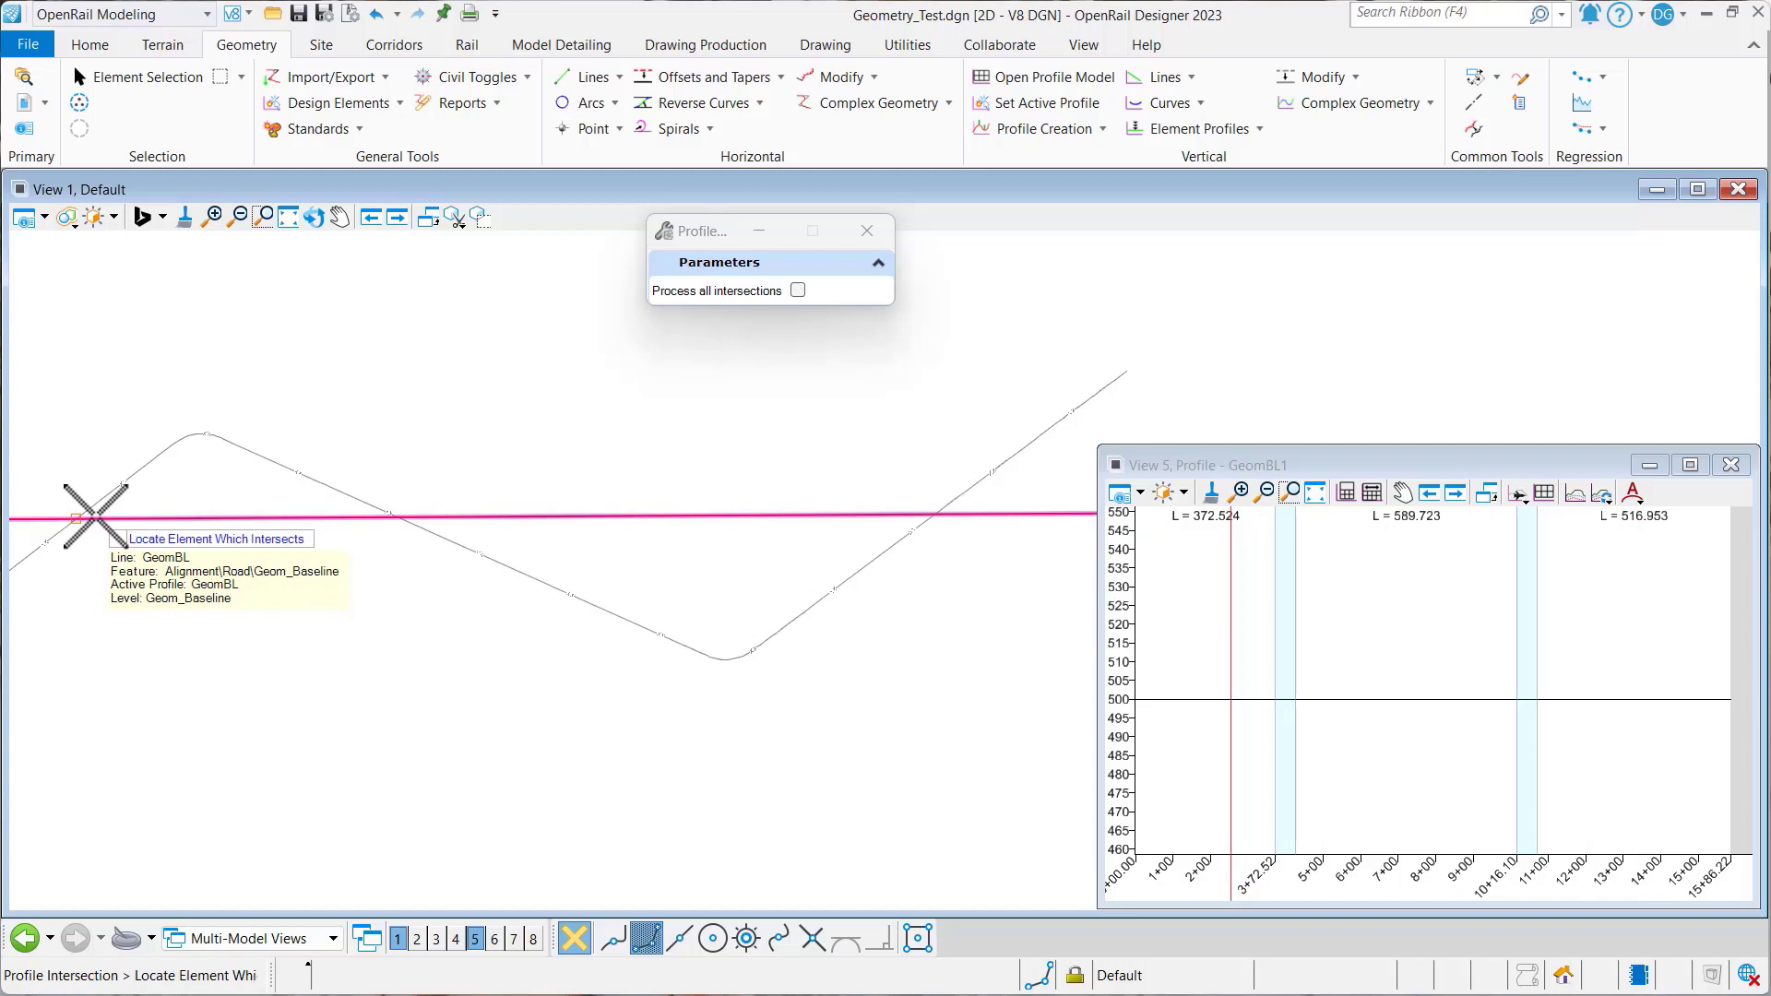
pyautogui.moveTo(404, 502)
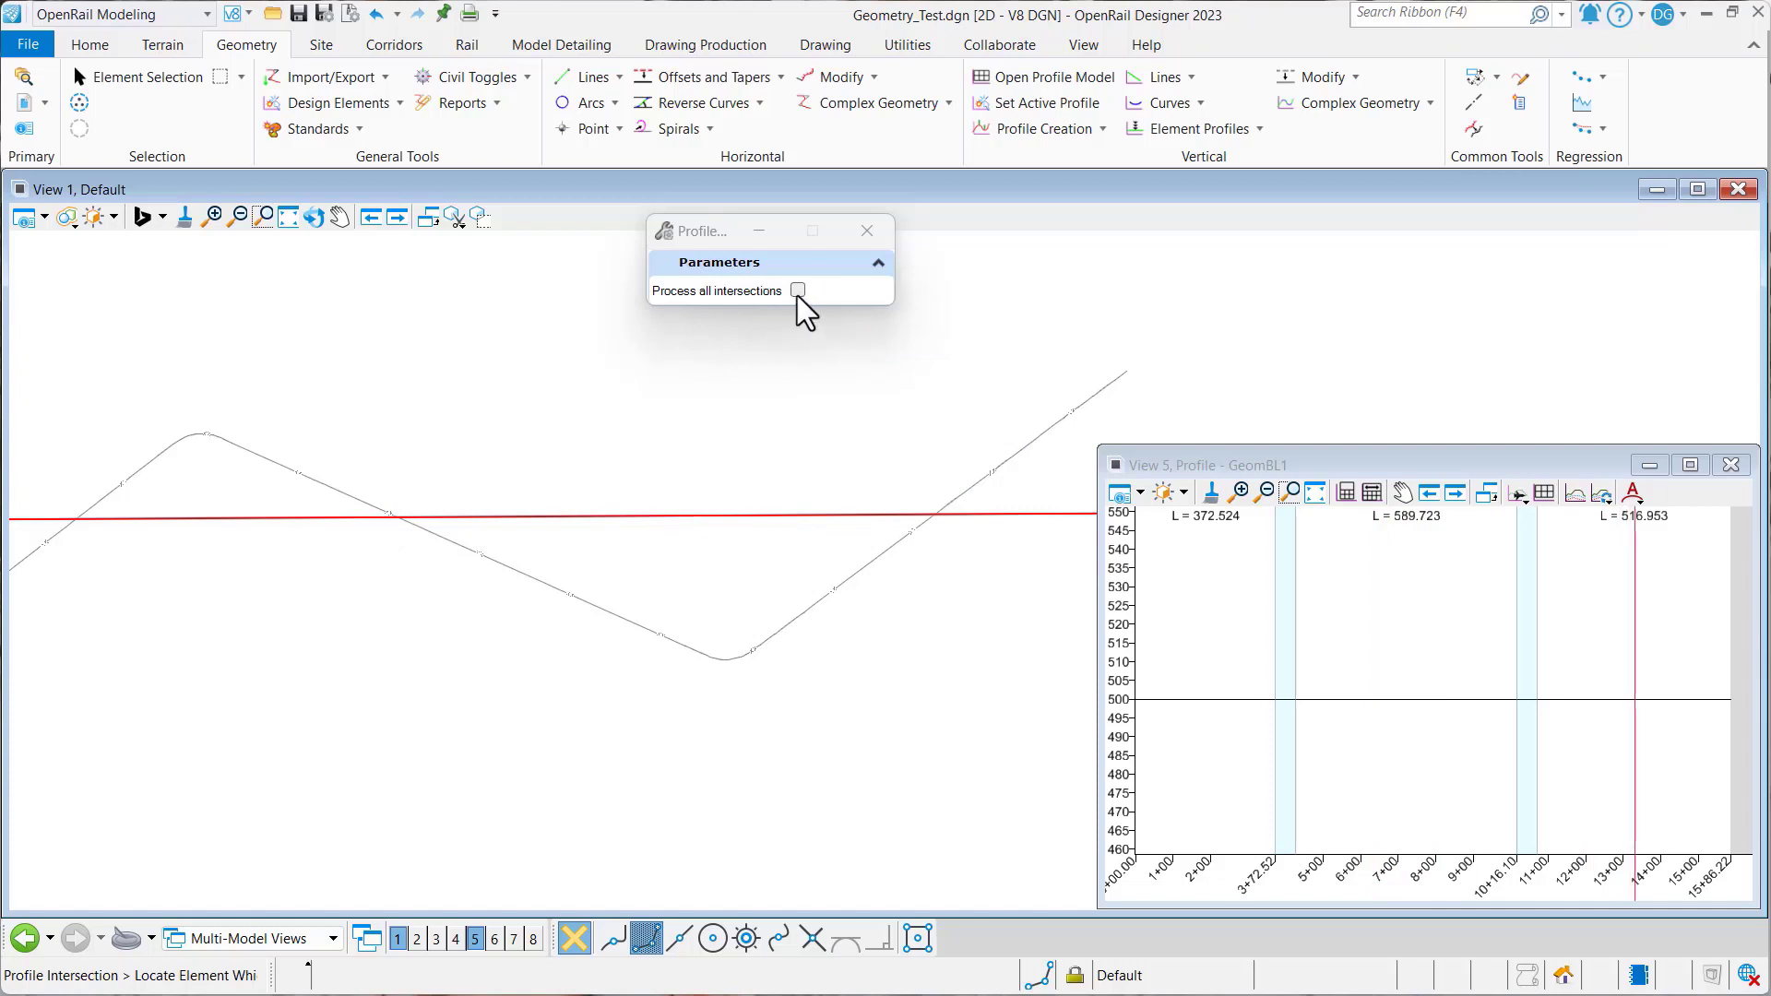
# - Enable Process all intersections in the Profile Intersection dialog to capture every crossing
pyautogui.click(797, 290)
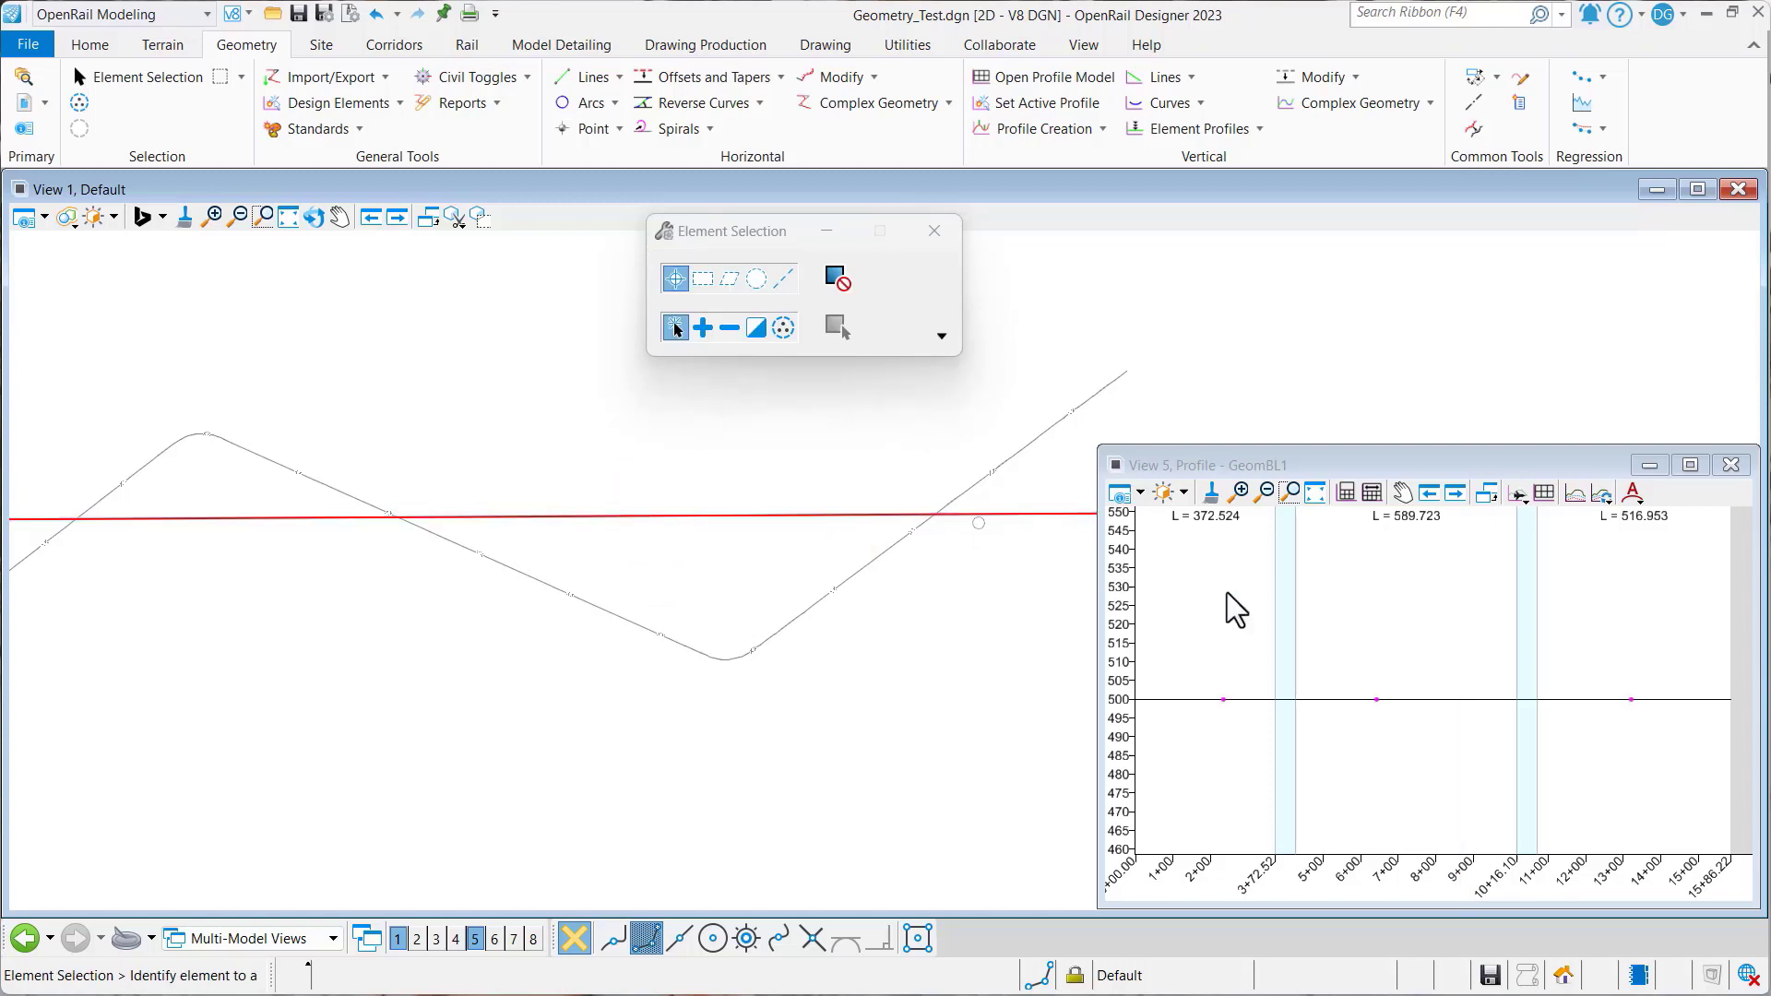
pyautogui.moveTo(1163, 716)
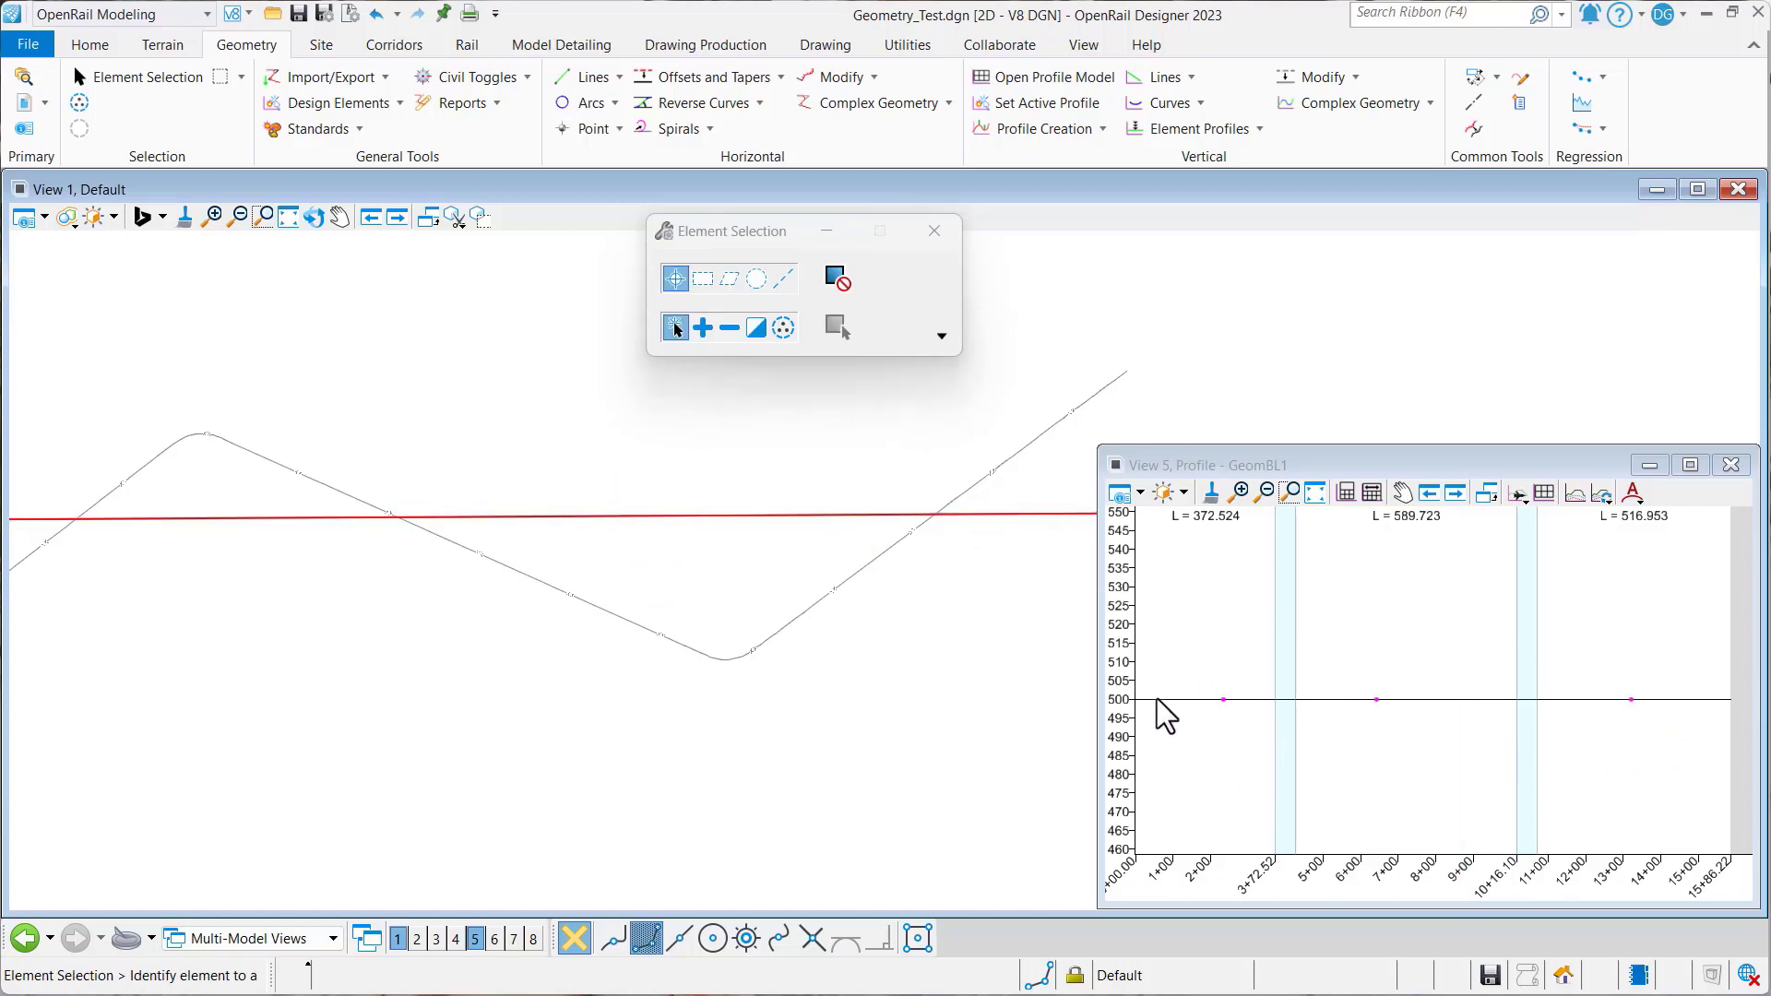